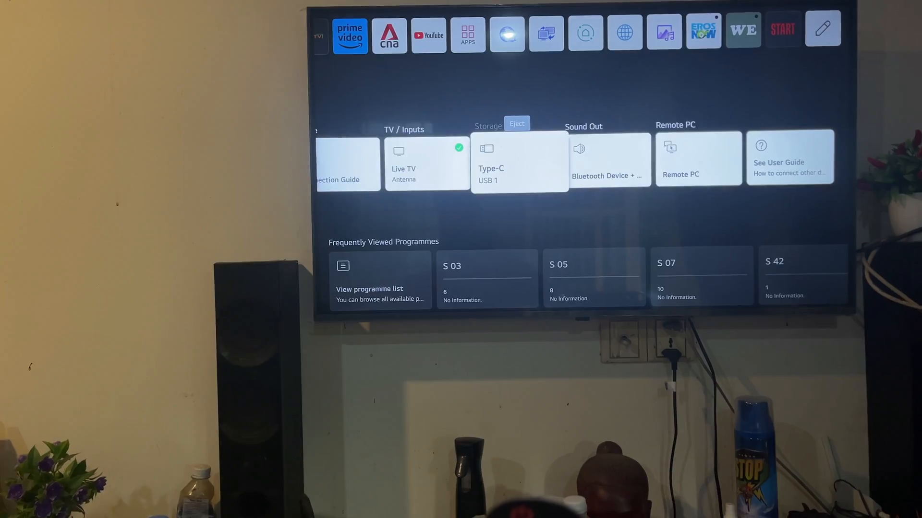
# Select the Type-C USB 1 storage card on the Home Dashboard.
pyautogui.click(520, 161)
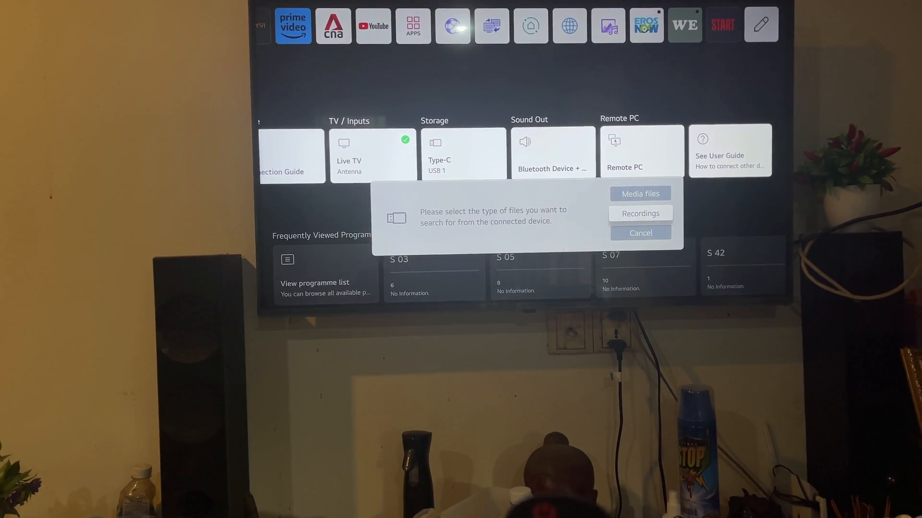
# Choose Media files so the Type-C drive's contents show in Media Player.
pyautogui.click(640, 193)
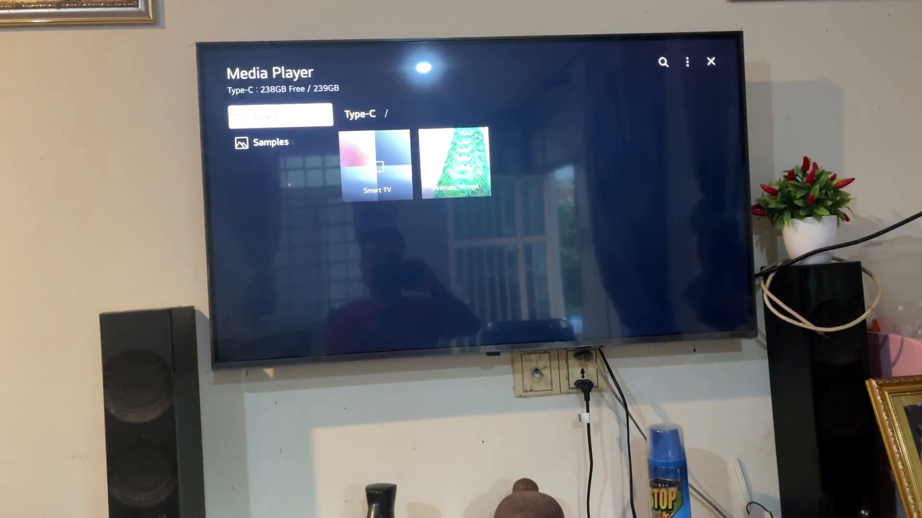